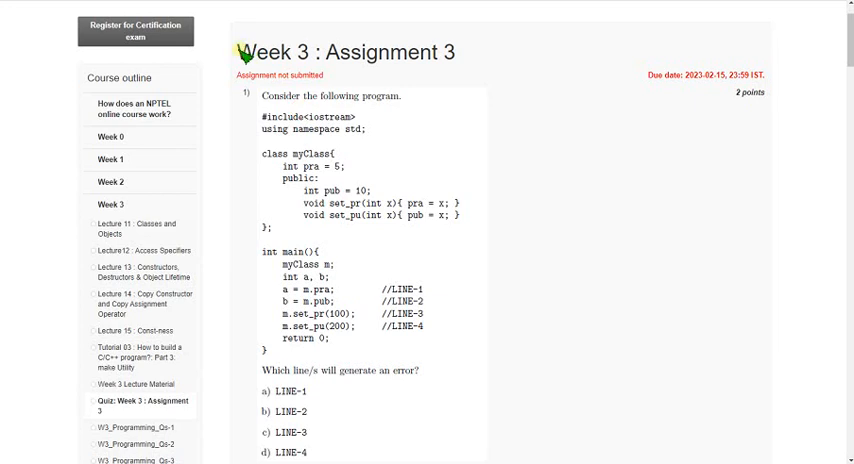
Tick checkbox a (LINE-1) for question 1 and scroll down to question 2.
double_click(277, 52)
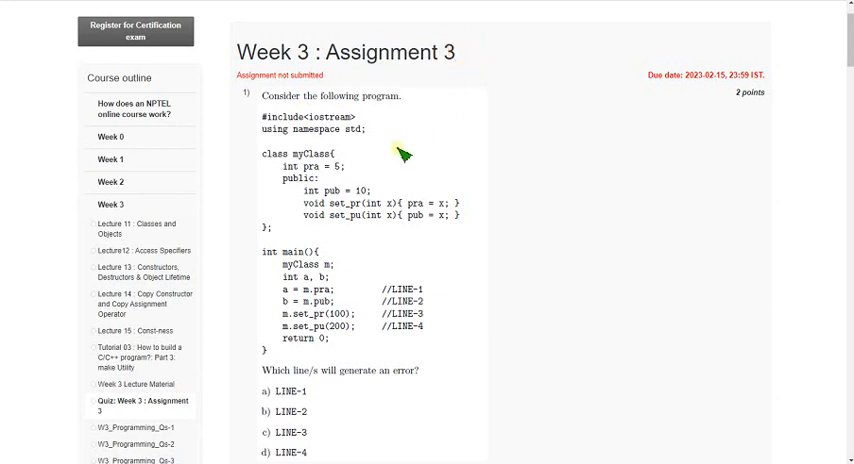
mouse_move(380, 233)
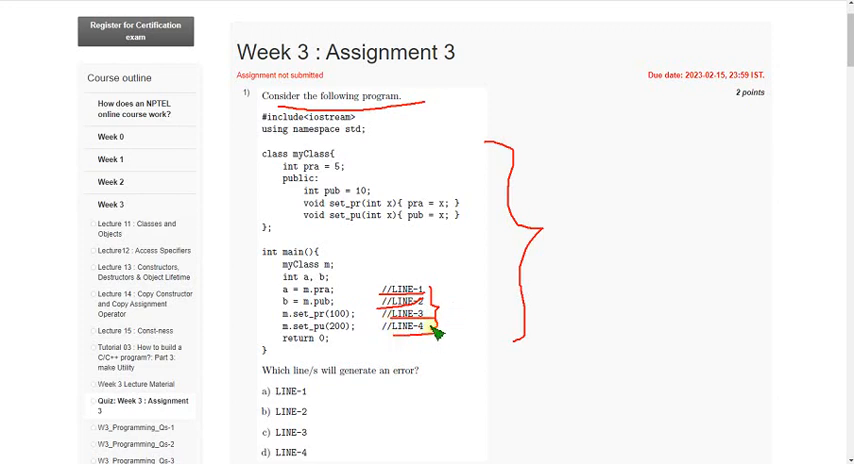
scroll(down, 3)
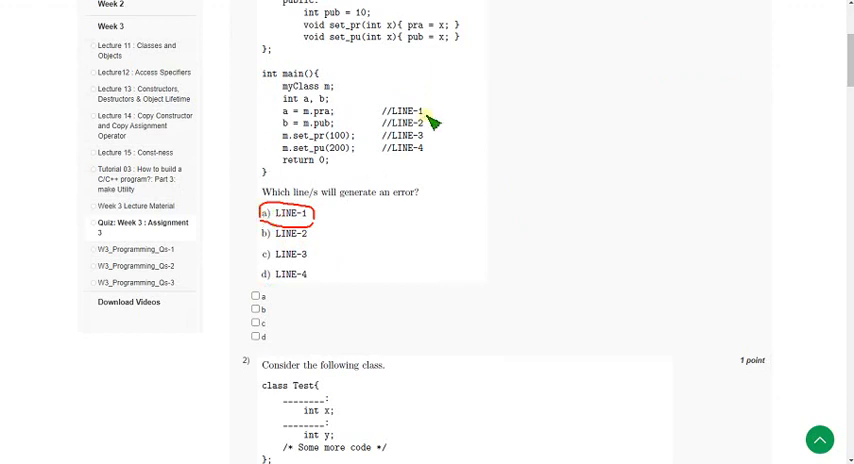
mouse_move(479, 82)
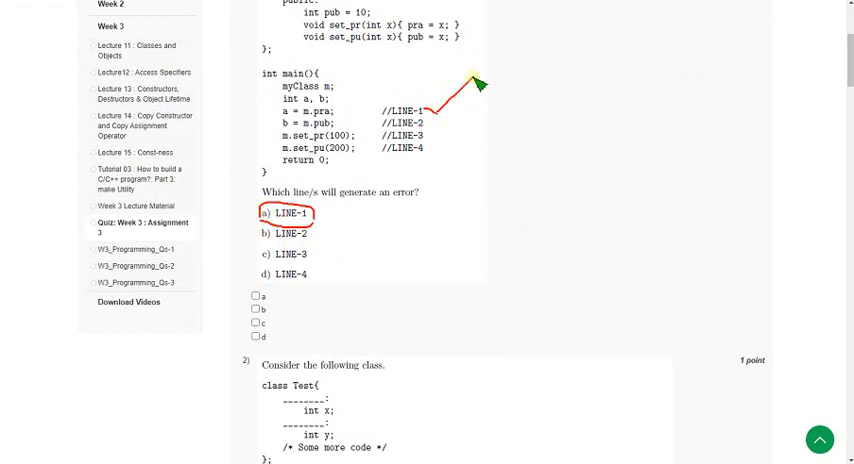
mouse_move(437, 128)
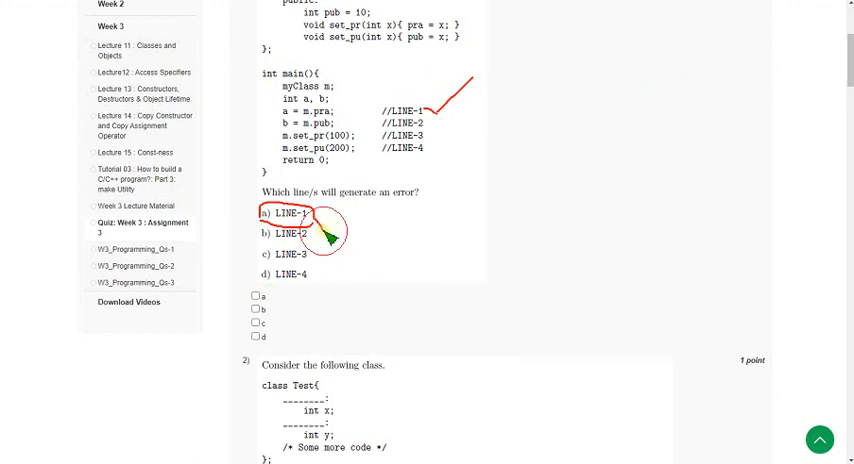
click(253, 296)
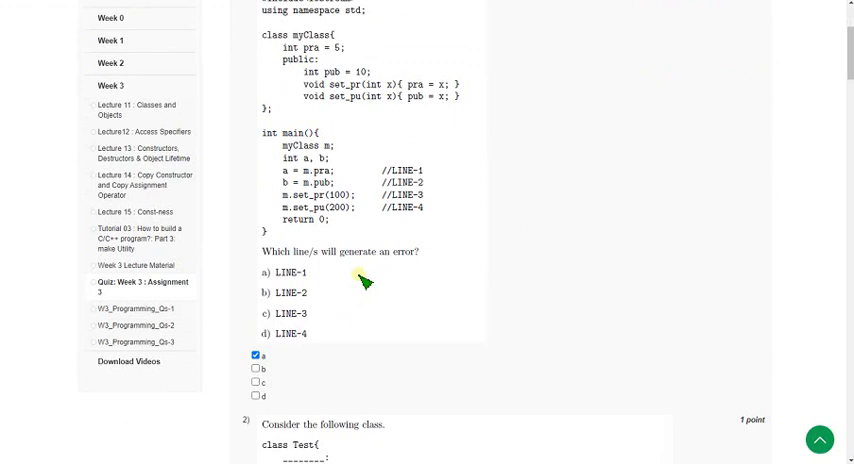
mouse_move(340, 302)
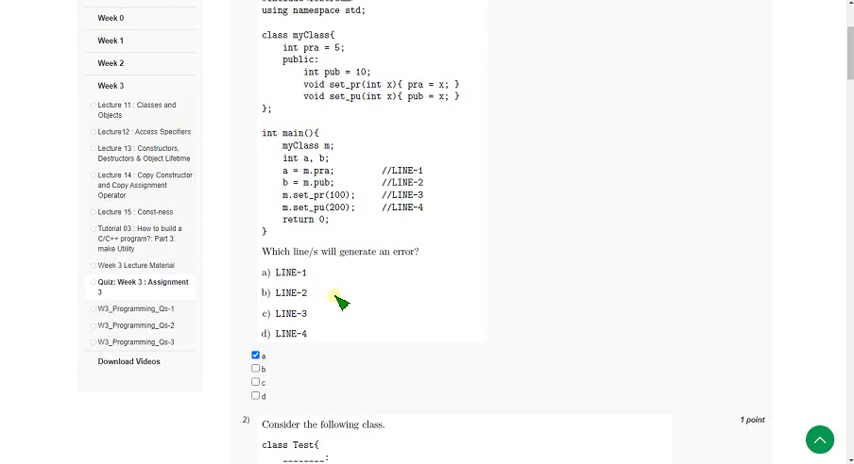
scroll(down, 3)
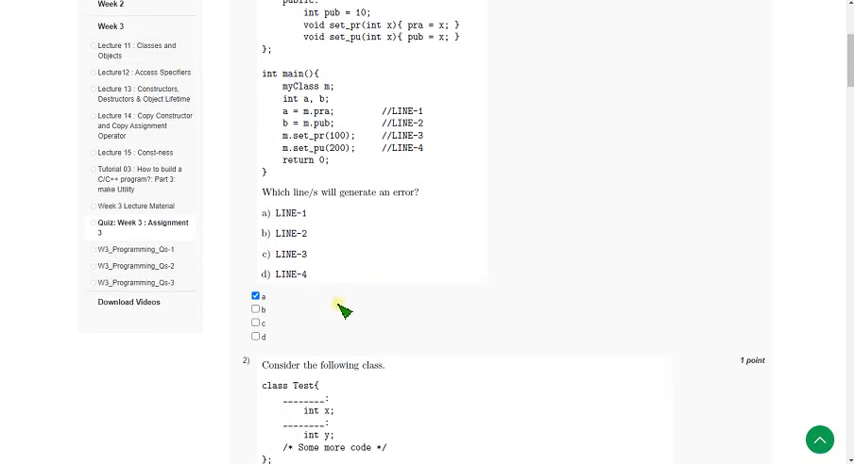
scroll(down, 3)
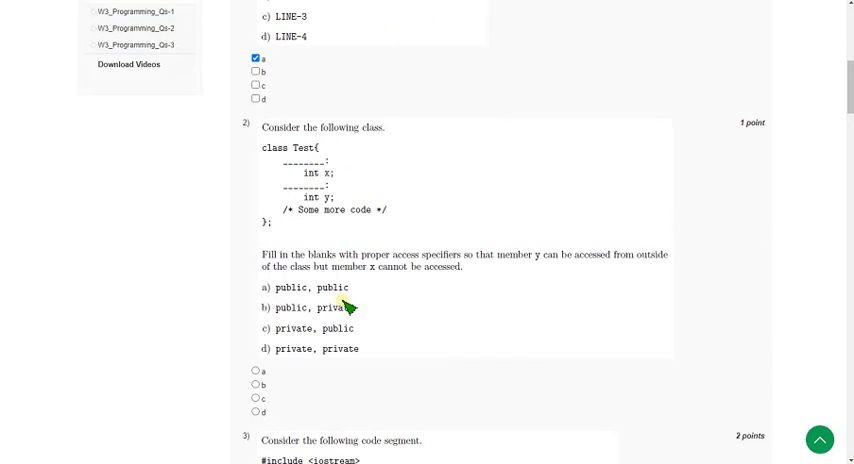
mouse_move(237, 211)
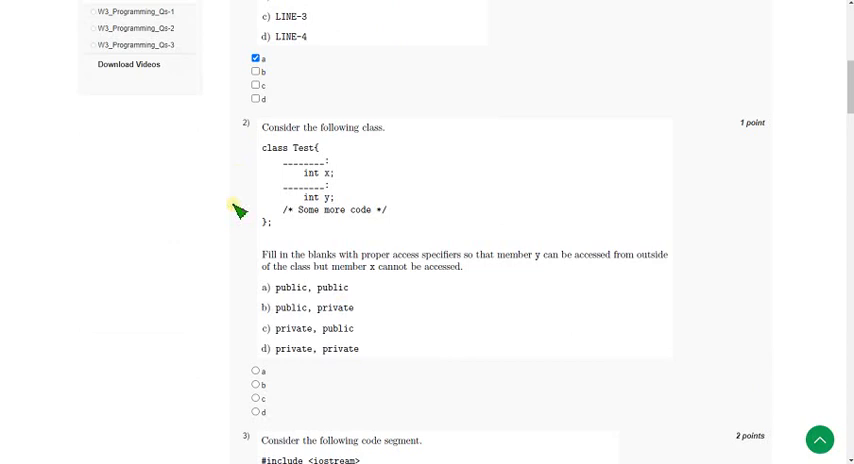
mouse_move(370, 365)
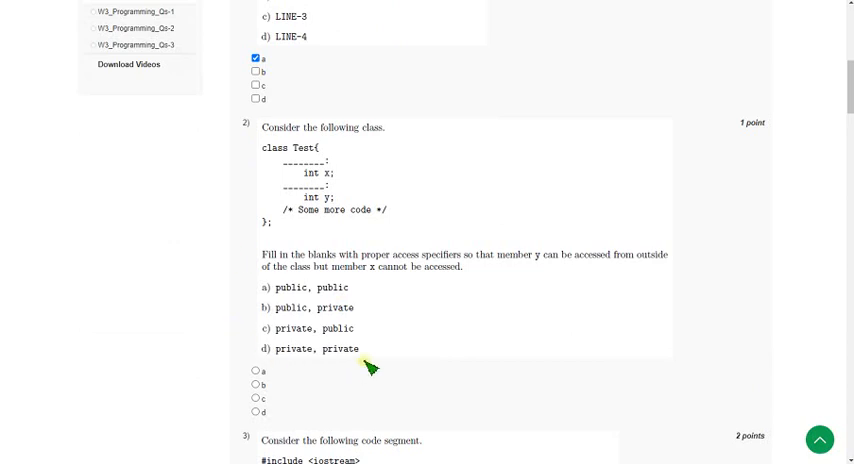
mouse_move(282, 303)
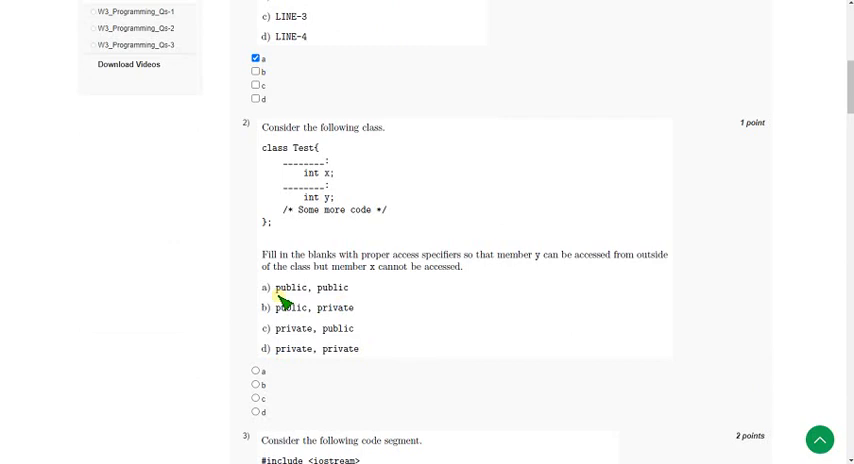
mouse_move(338, 202)
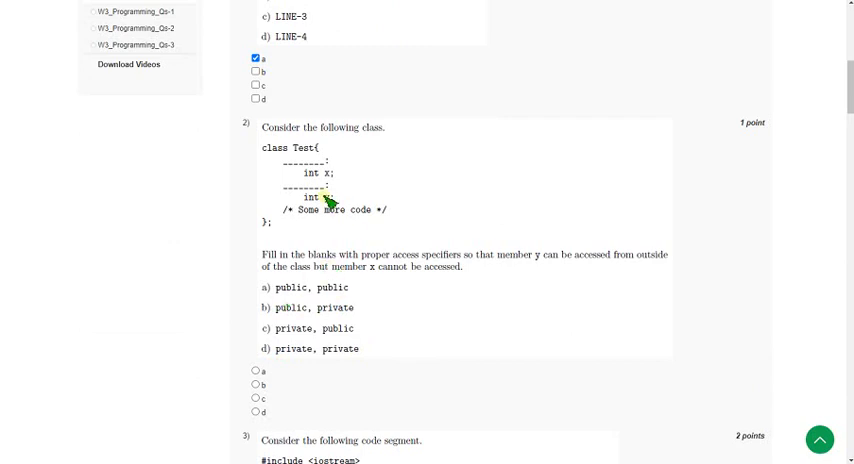
mouse_move(252, 205)
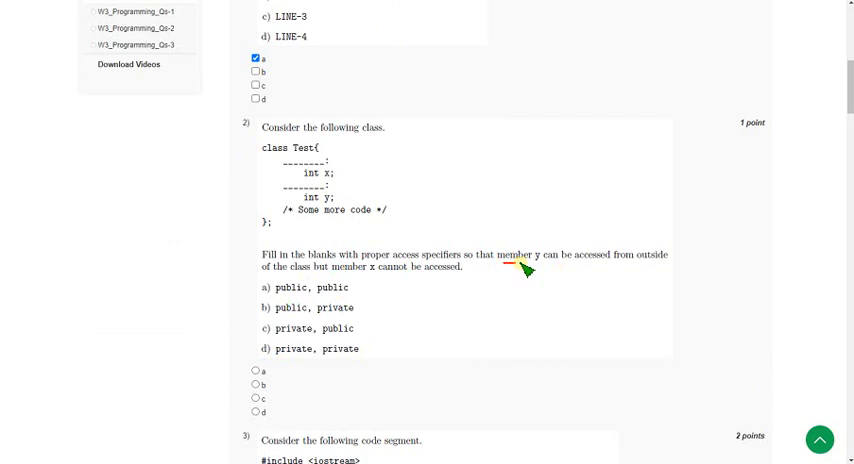
Select option c (private, public) for question 2 on access specifiers.
drag(510, 269, 680, 277)
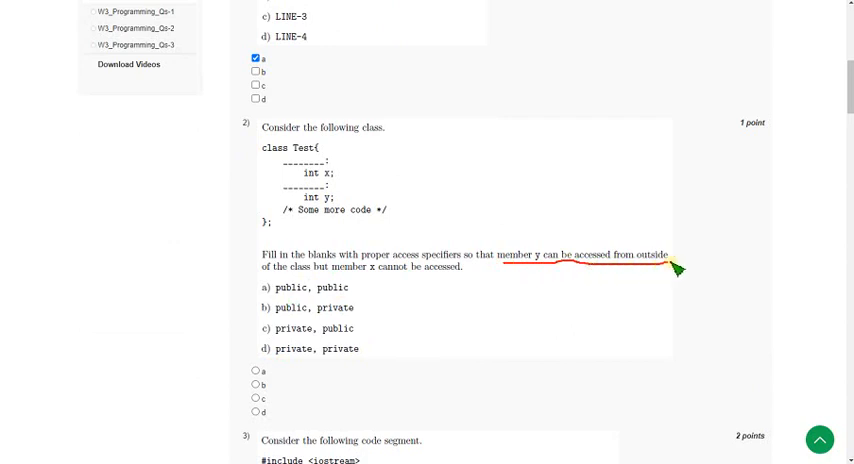
mouse_move(280, 314)
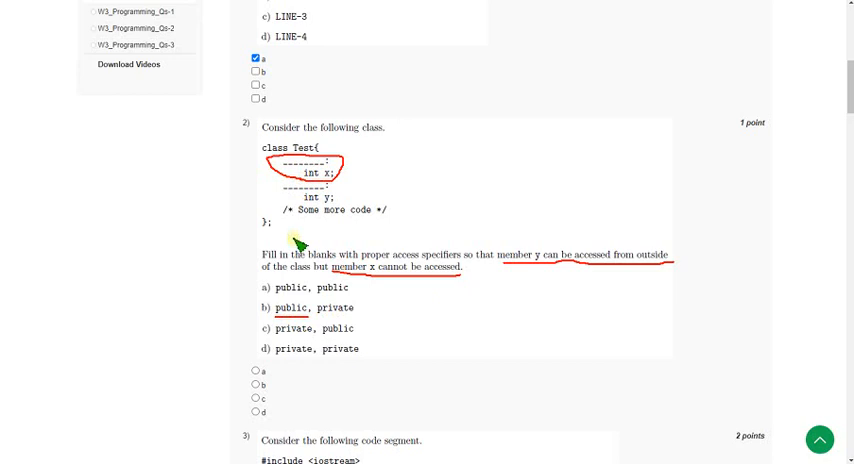
mouse_move(277, 345)
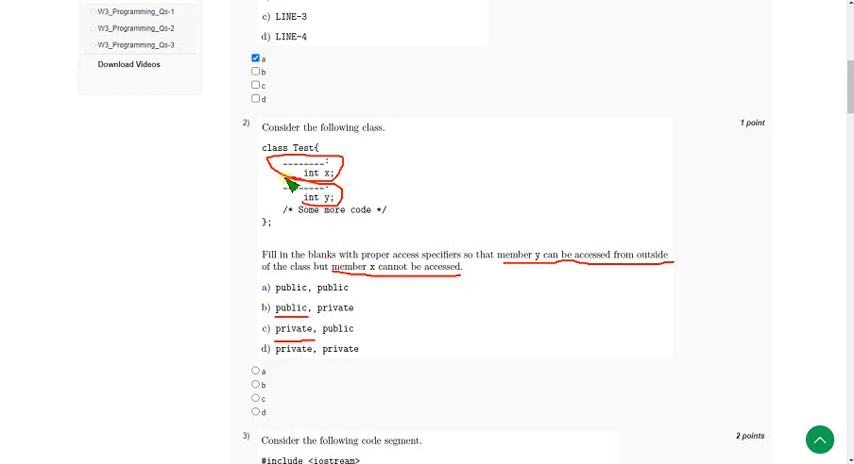
mouse_move(318, 218)
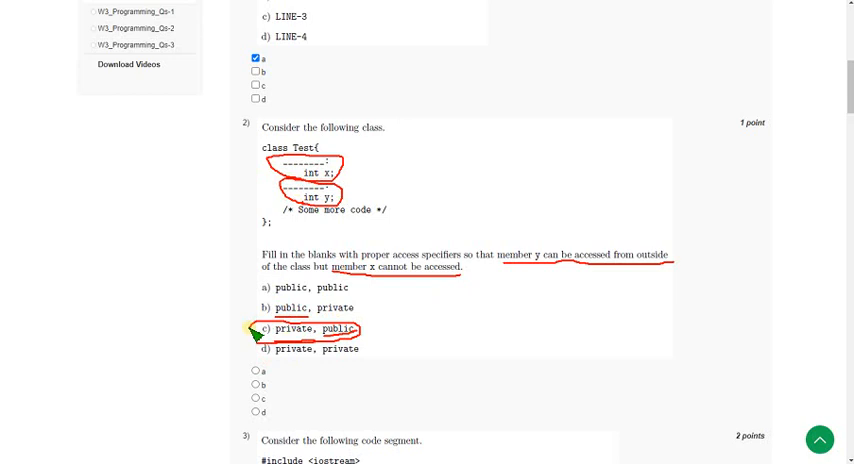
mouse_move(240, 355)
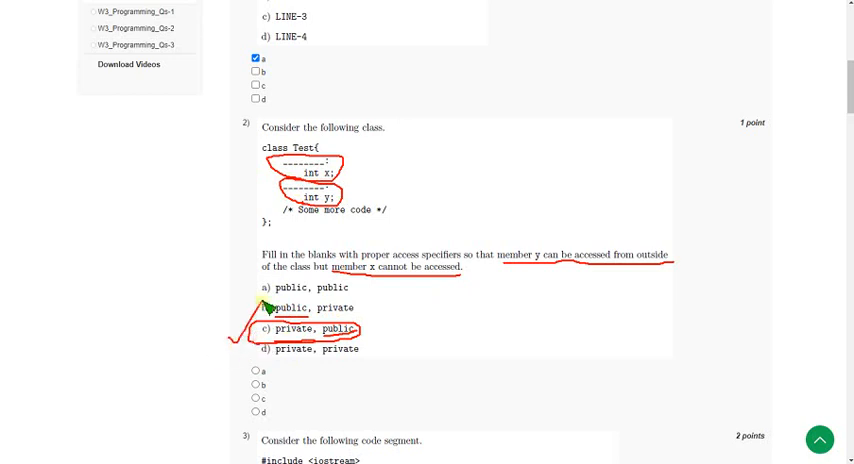
mouse_move(414, 328)
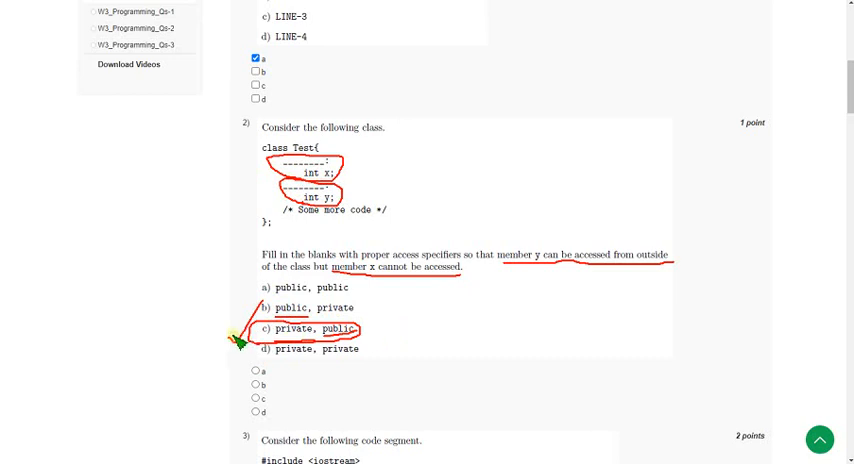
mouse_move(298, 378)
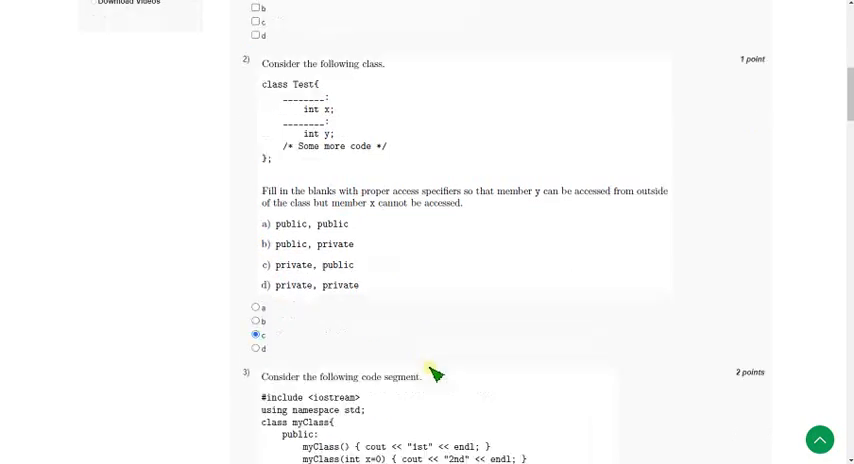
scroll(down, 3)
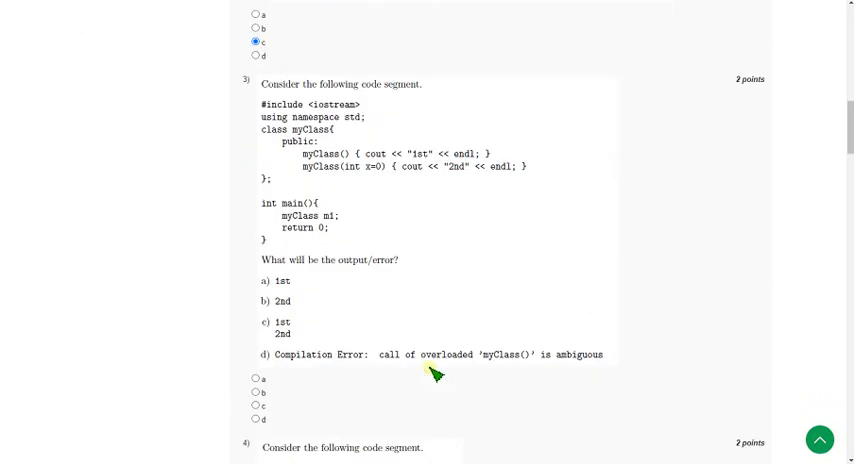
mouse_move(517, 95)
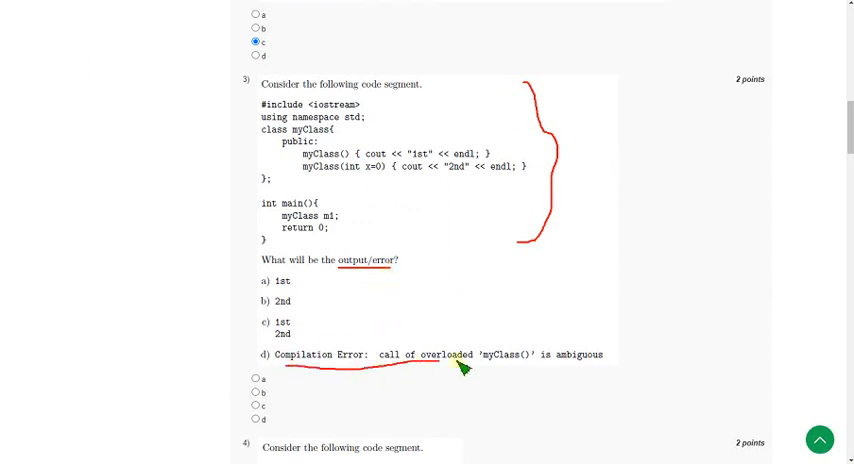
Mark option d, the ambiguous overloaded constructor compilation error, for question 3.
drag(268, 354, 617, 354)
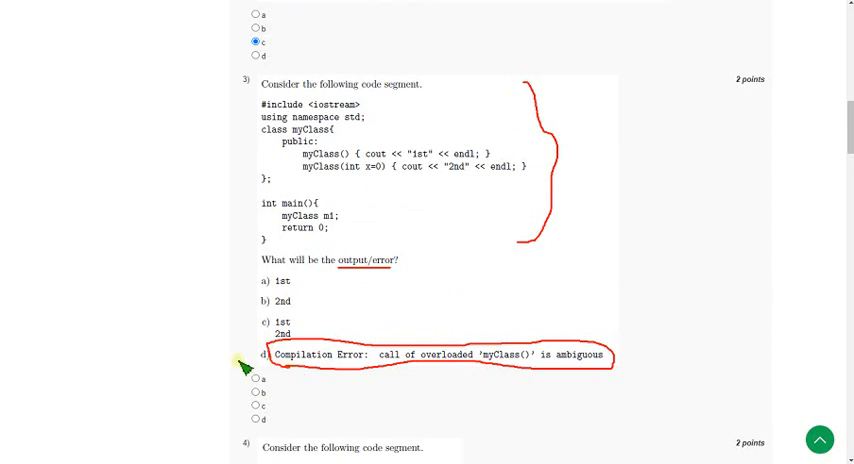
mouse_move(268, 70)
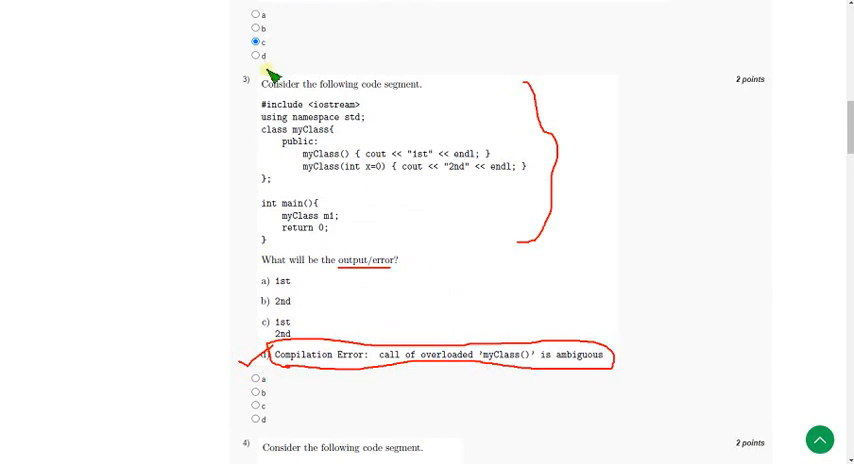
mouse_move(300, 52)
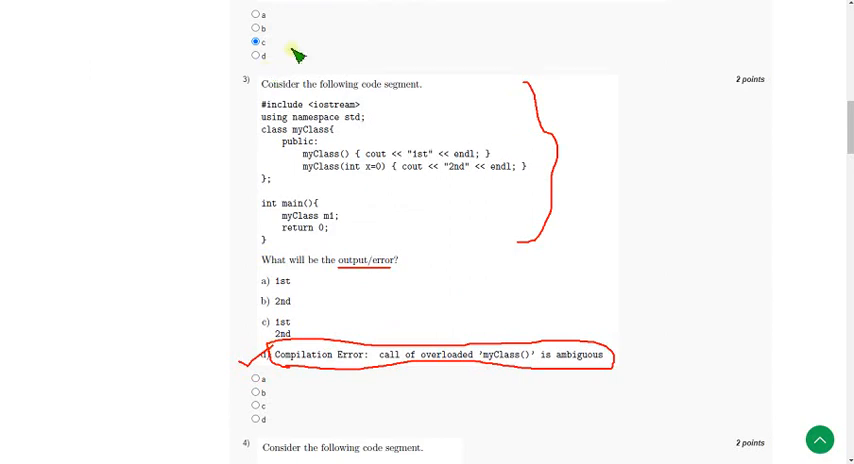
mouse_move(389, 293)
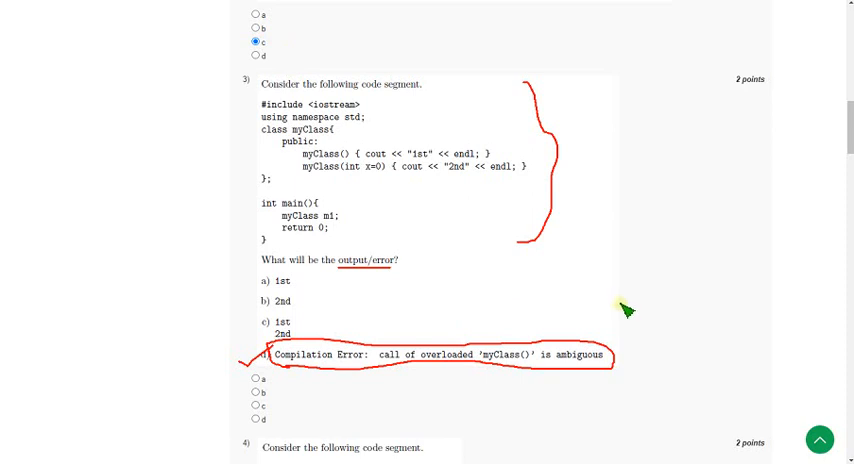
mouse_move(599, 308)
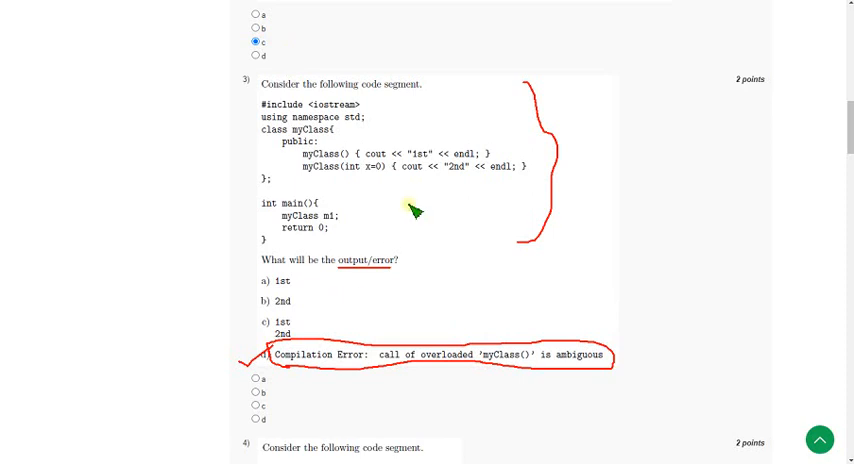
mouse_move(344, 47)
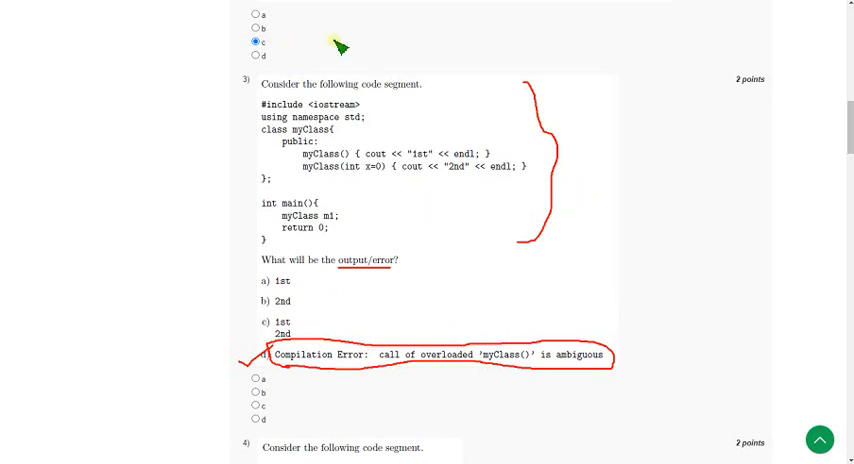
mouse_move(495, 272)
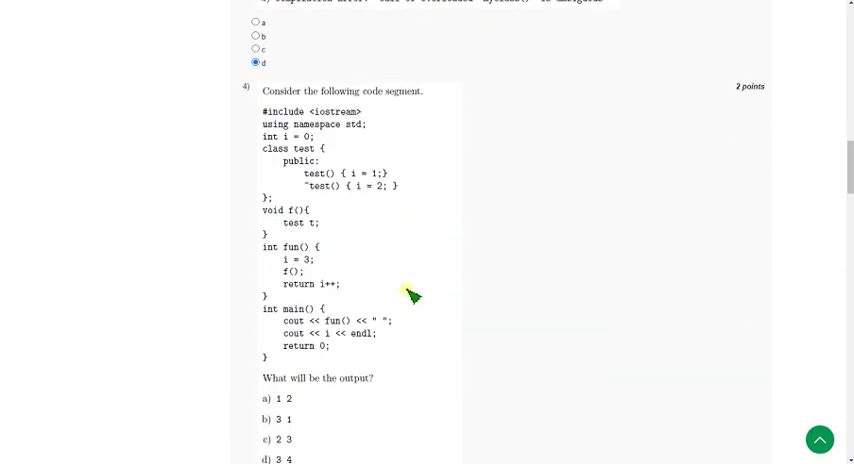
Scroll to question 4 and identify option c (2 3) as its answer.
scroll(down, 3)
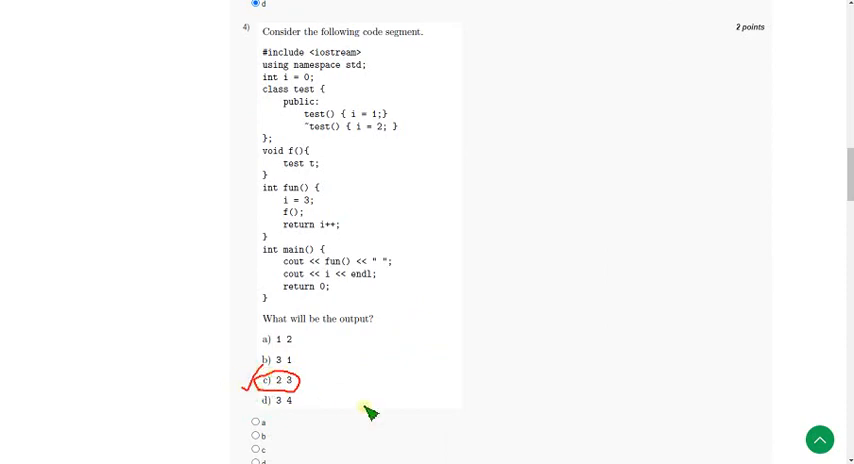
mouse_move(450, 250)
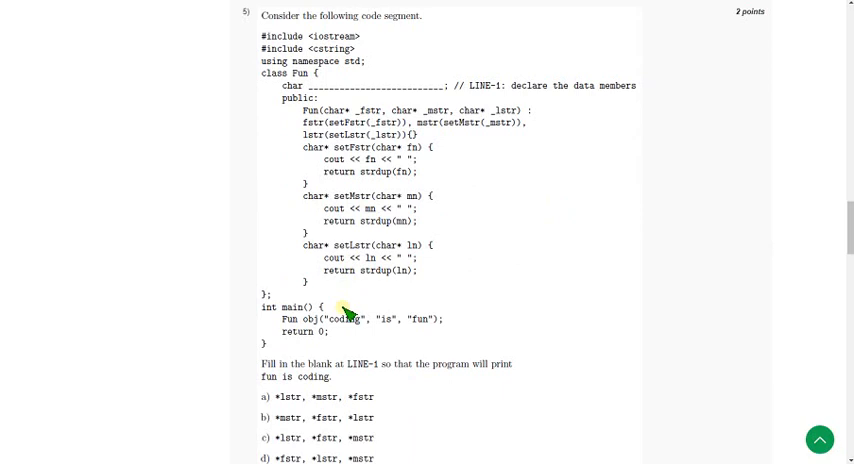
mouse_move(318, 101)
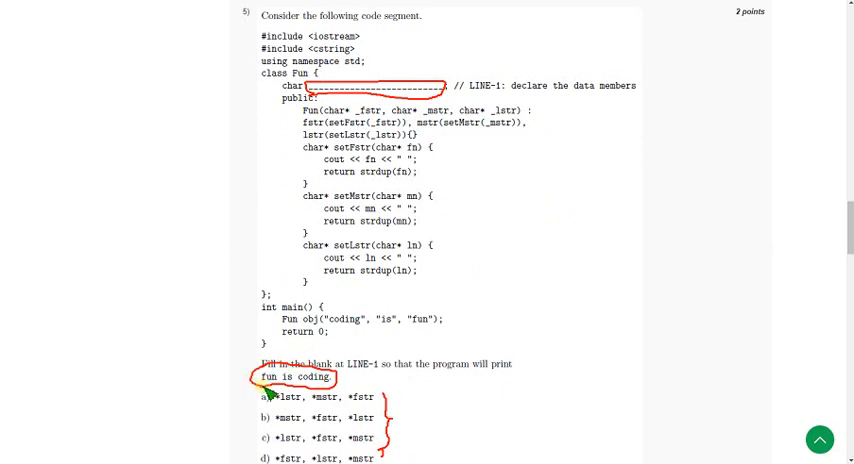
mouse_move(380, 435)
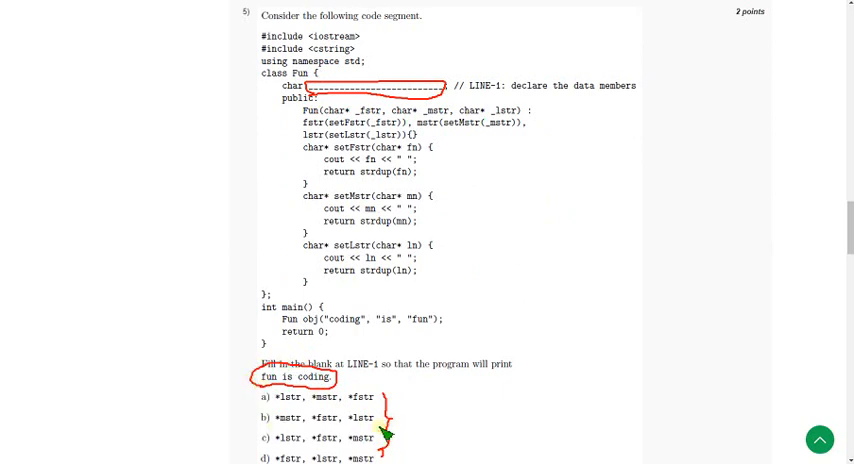
mouse_move(438, 100)
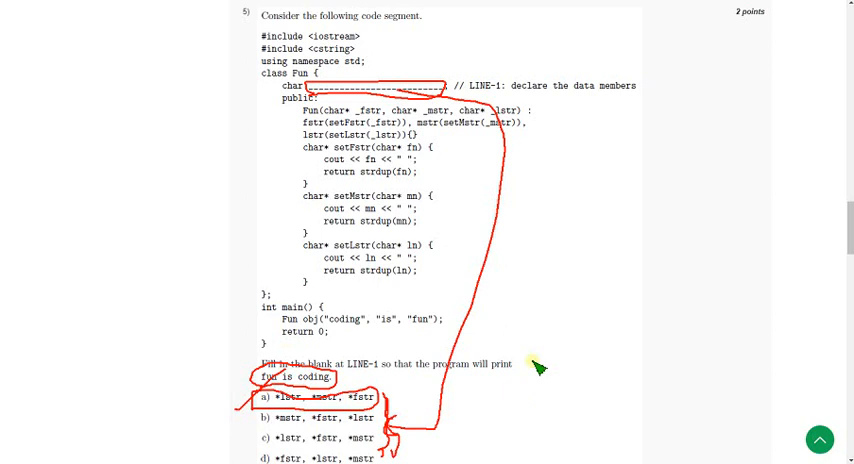
Choose option a (*lstr, *mstr, *fstr) for question 5's LINE-1 blank.
scroll(down, 3)
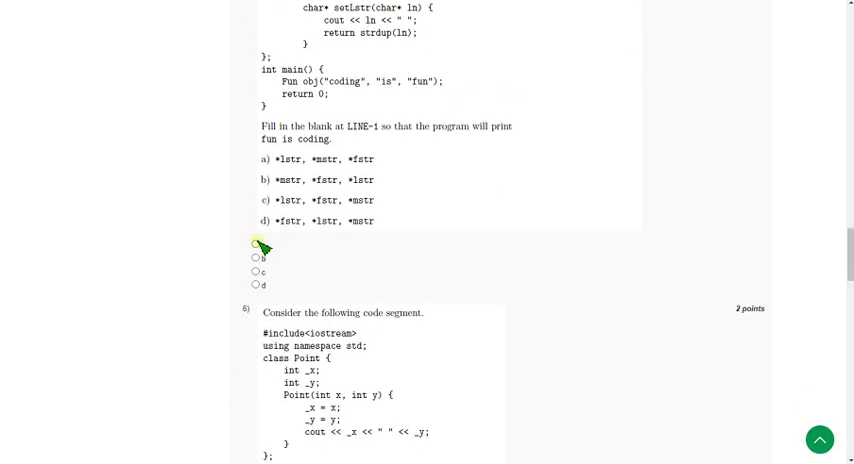
click(255, 244)
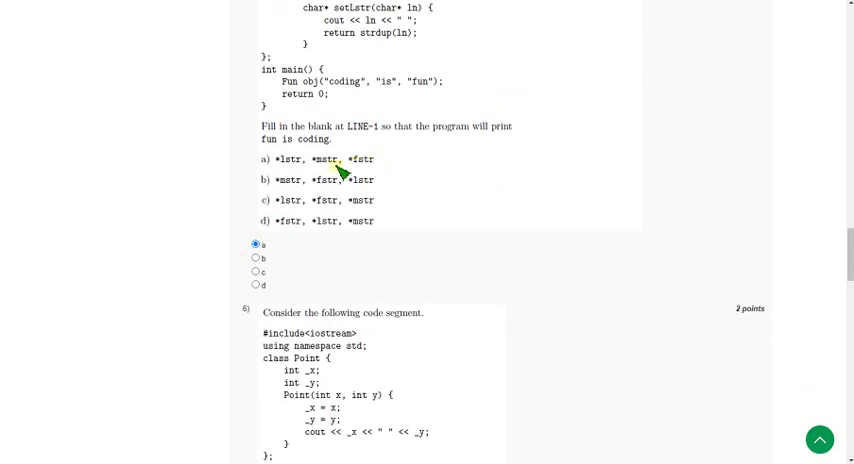
scroll(down, 3)
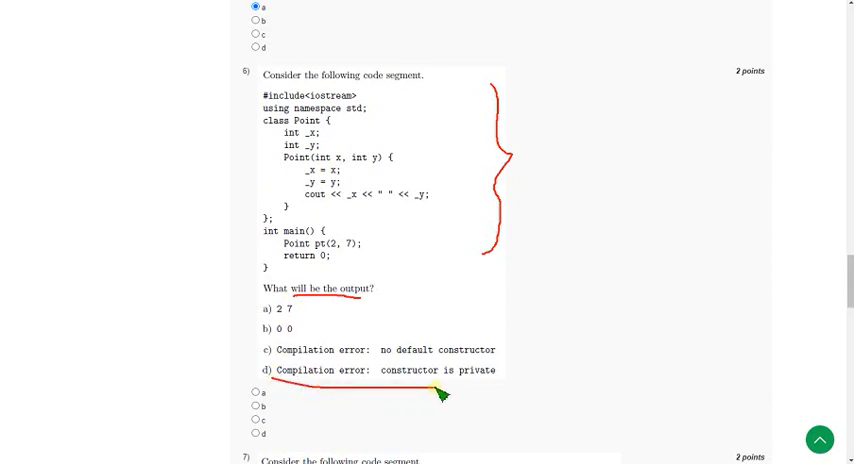
mouse_move(463, 400)
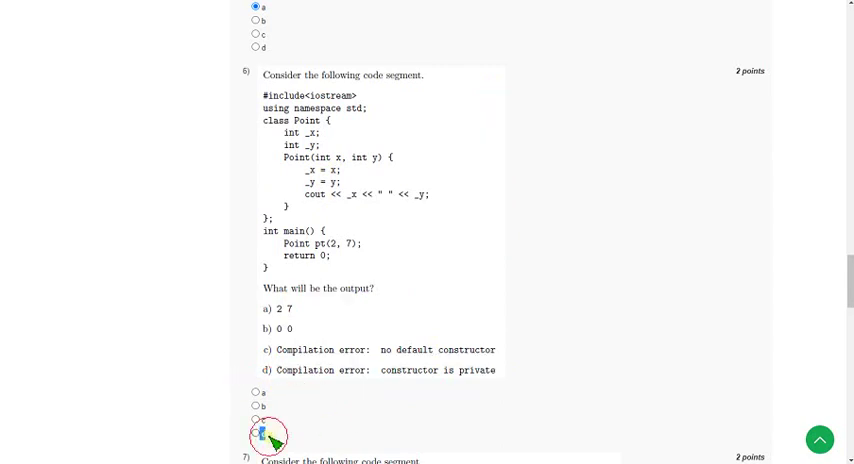
Select option d, the private-constructor compilation error, for question 6.
click(259, 433)
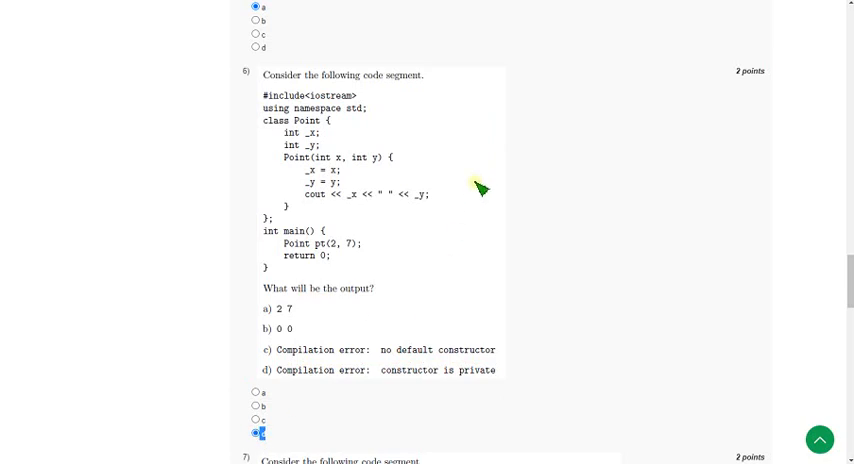
Select option c, the lvalue-required compilation error, for question 7.
scroll(down, 3)
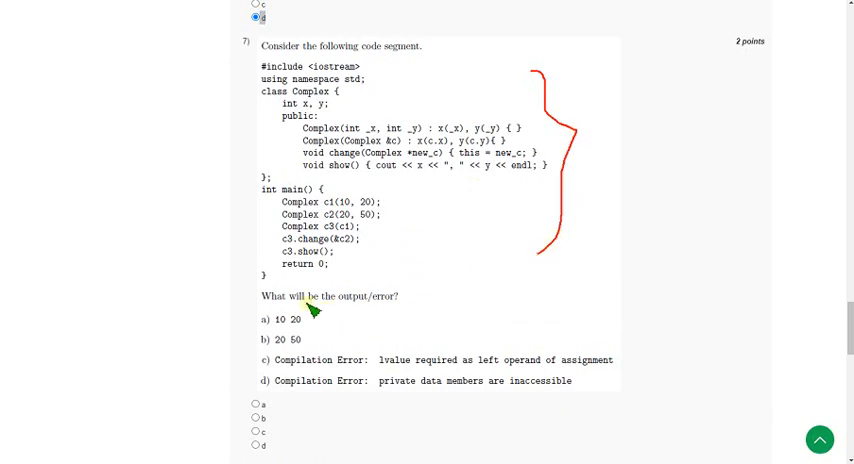
drag(320, 307, 390, 307)
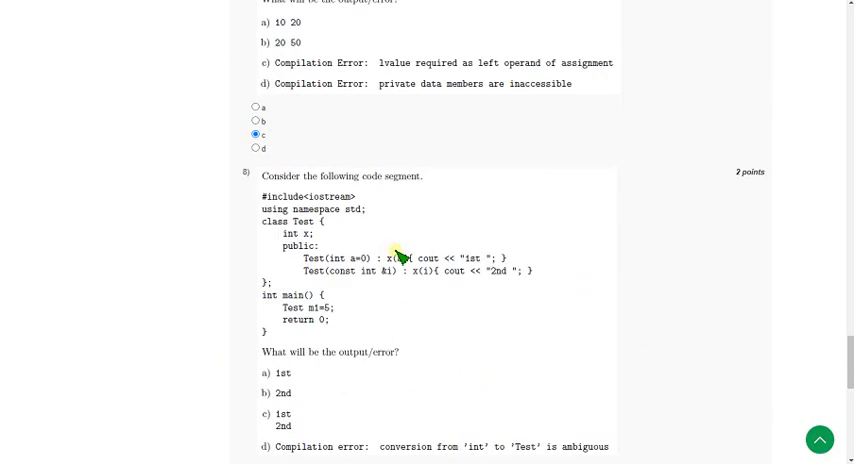
Select option d, the ambiguous int-to-Test conversion error, for question 8.
scroll(down, 3)
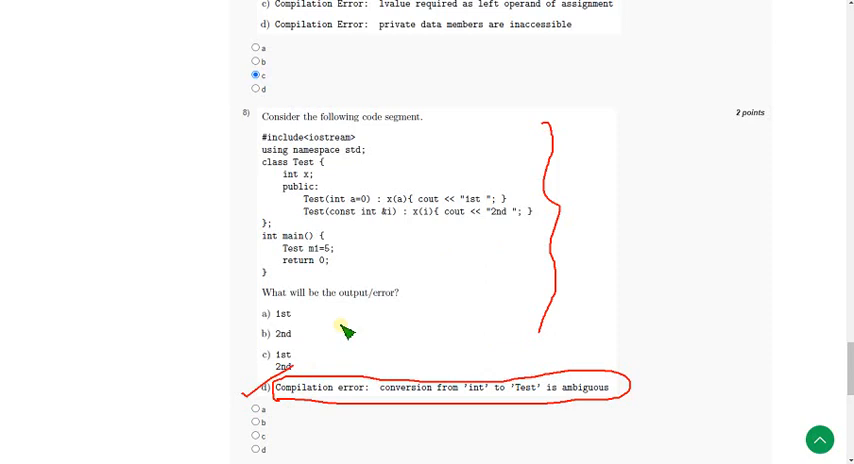
scroll(down, 3)
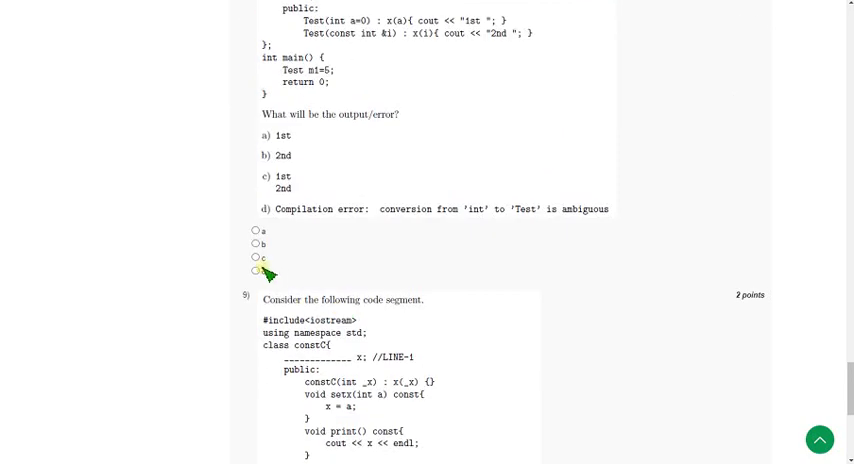
click(256, 276)
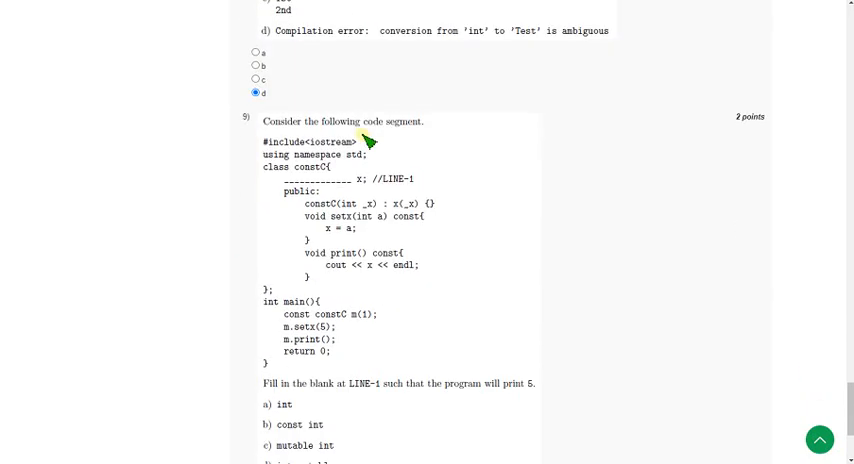
Scroll to question 9 and examine its LINE-1 blank against the mutable answer choices.
scroll(down, 3)
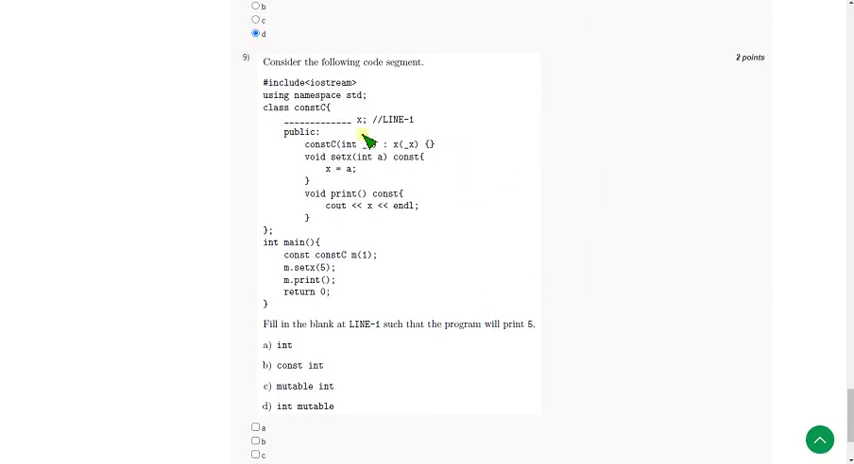
mouse_move(287, 137)
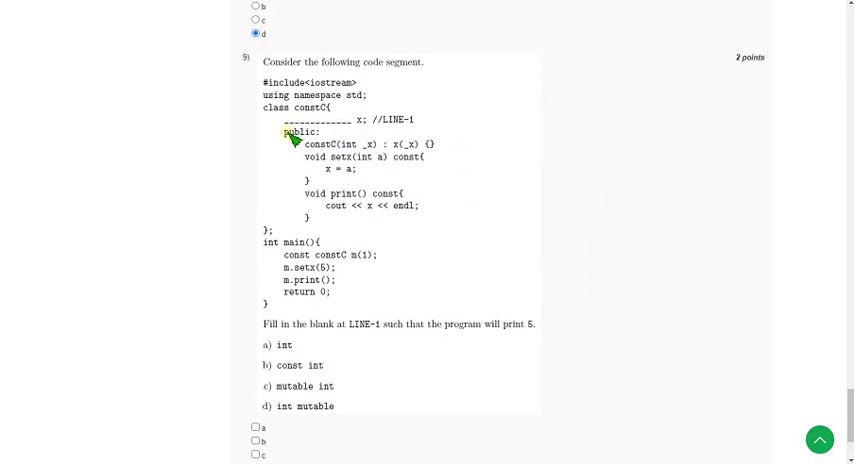
drag(290, 127, 385, 123)
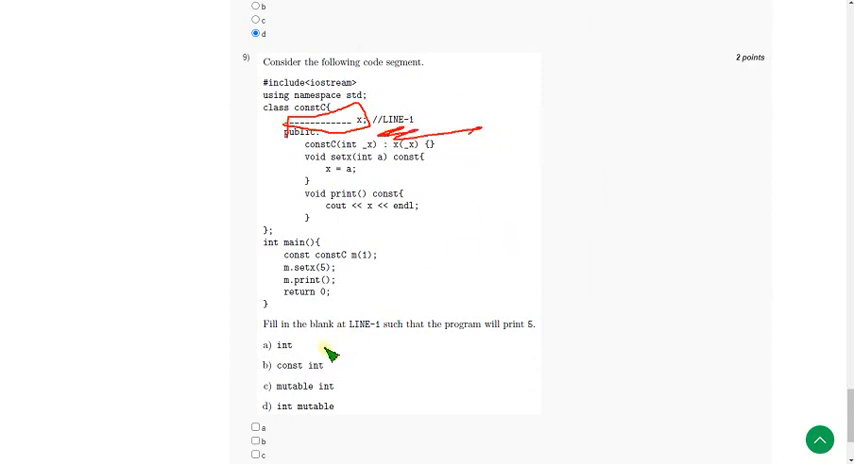
drag(345, 349, 358, 414)
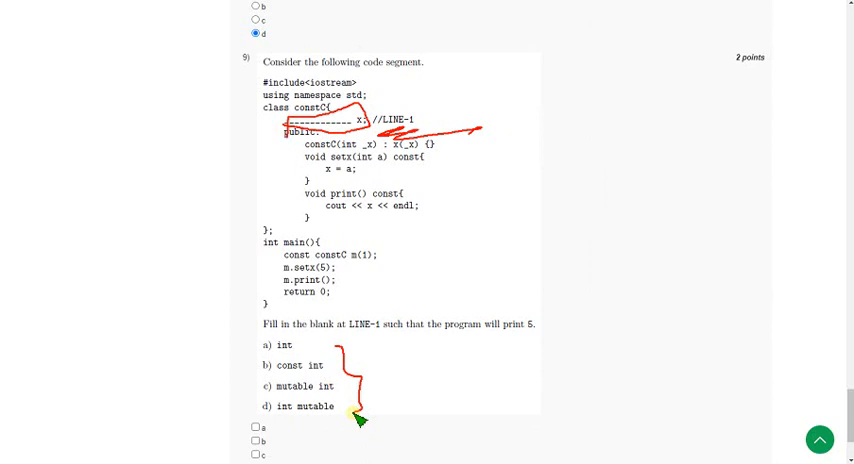
drag(355, 120, 358, 415)
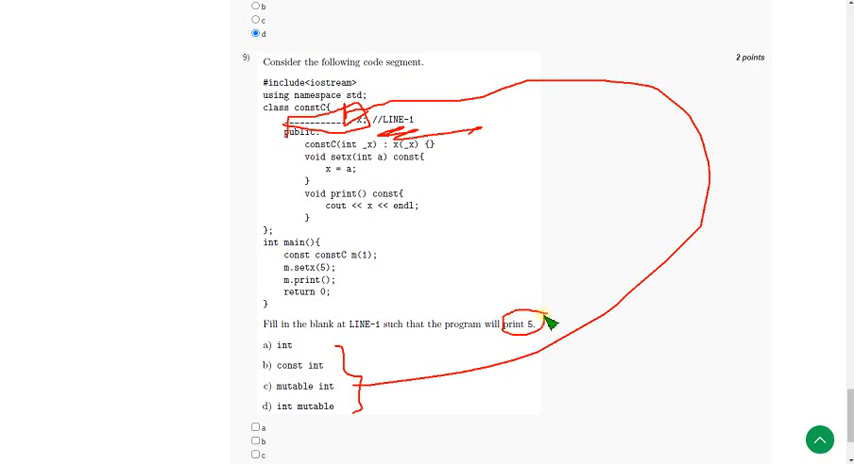
mouse_move(540, 333)
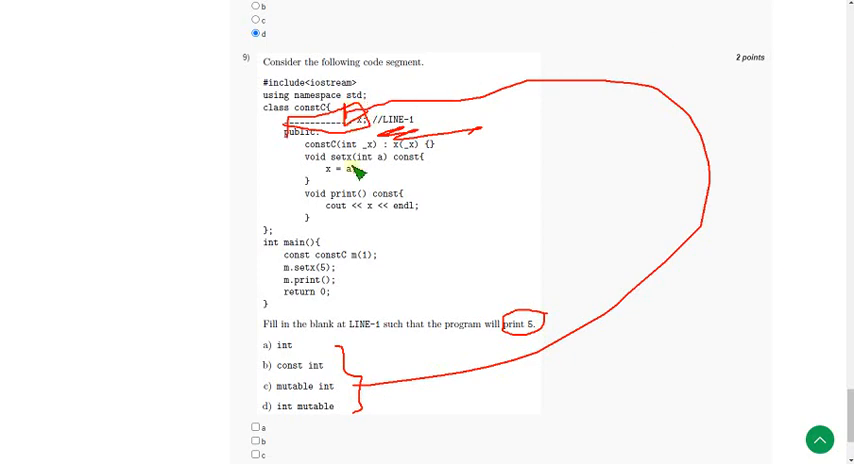
mouse_move(351, 190)
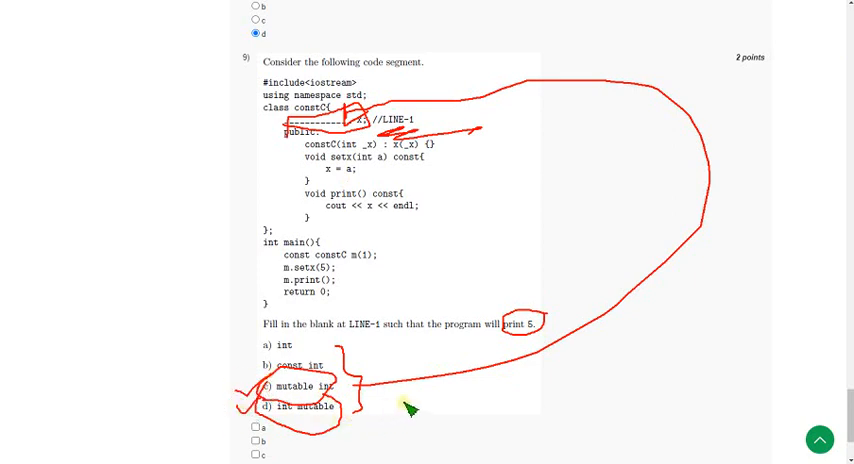
mouse_move(424, 386)
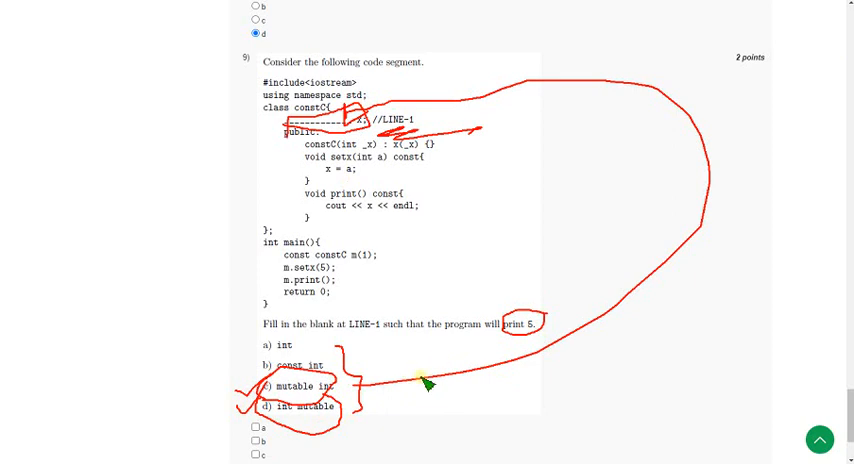
Tick options c and d (mutable int, int mutable) for question 9.
scroll(down, 3)
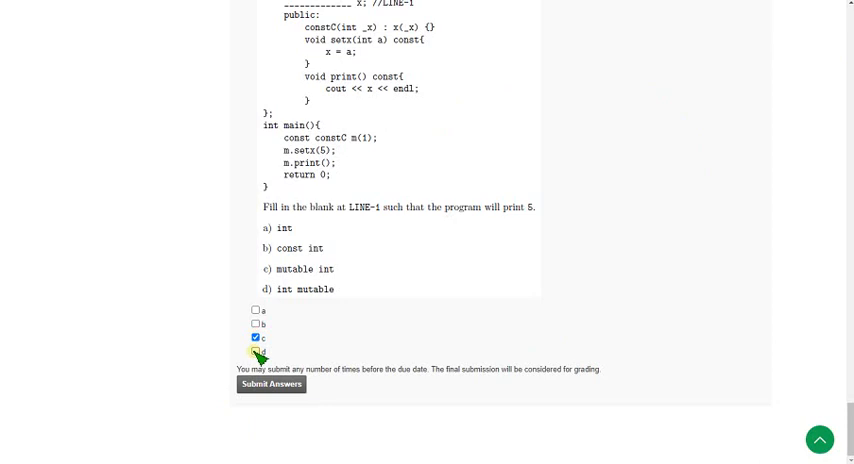
click(256, 351)
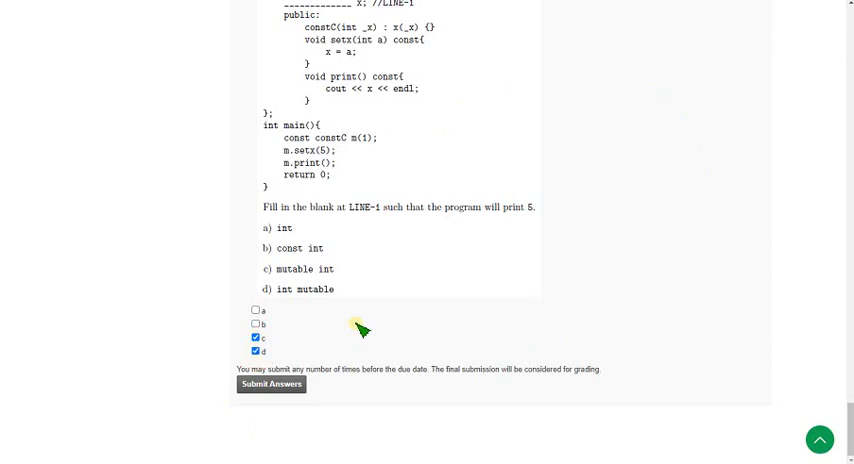